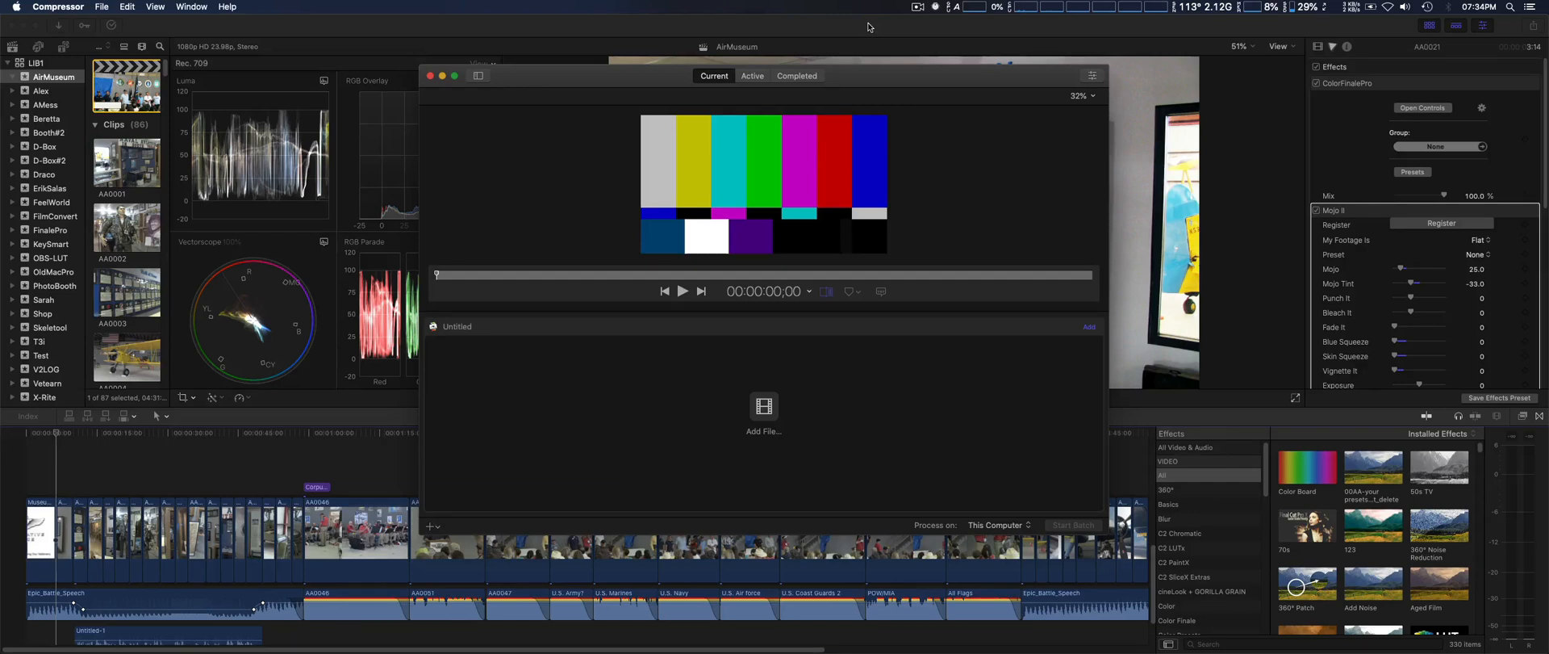
mouse_move(939, 77)
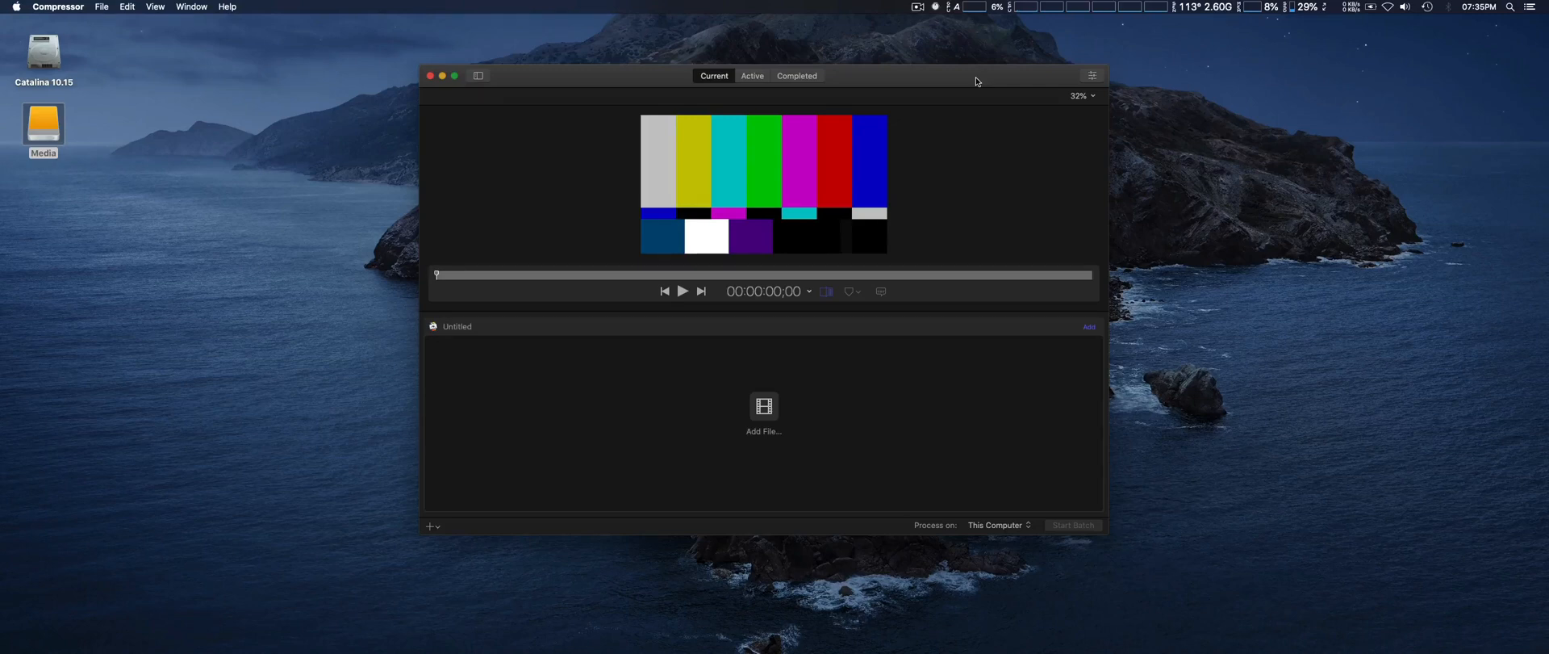
mouse_move(831, 80)
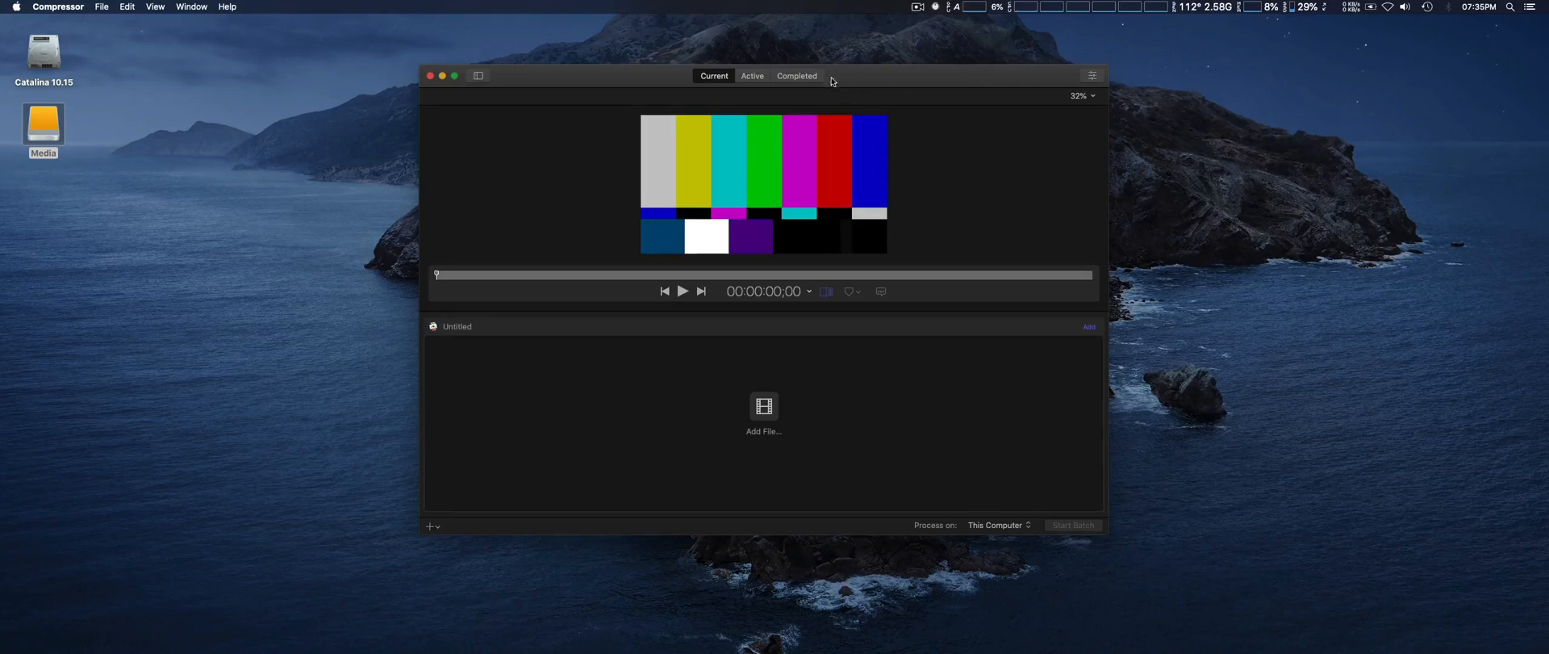
Step: Open the Completed tab to show the successful Beretta batch and its 0:08:08 elapsed time
click(796, 76)
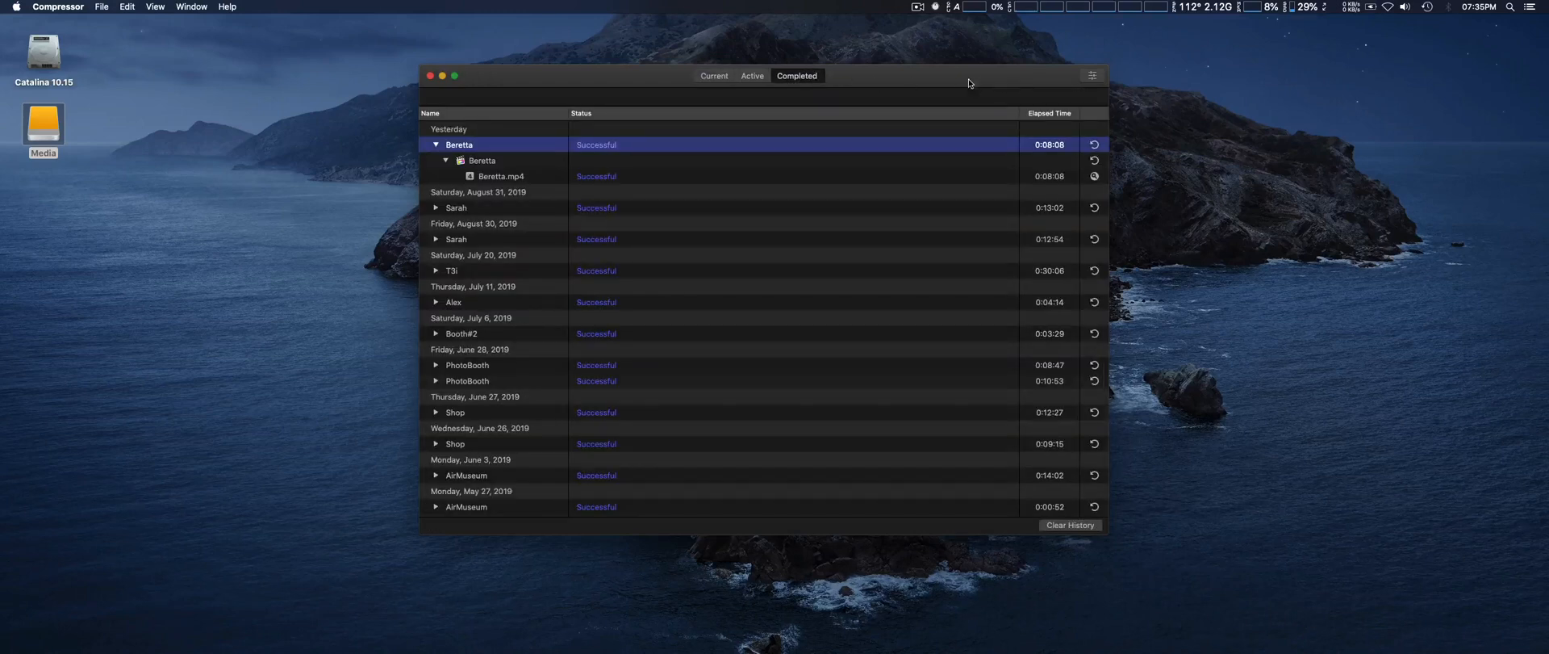
mouse_move(840, 151)
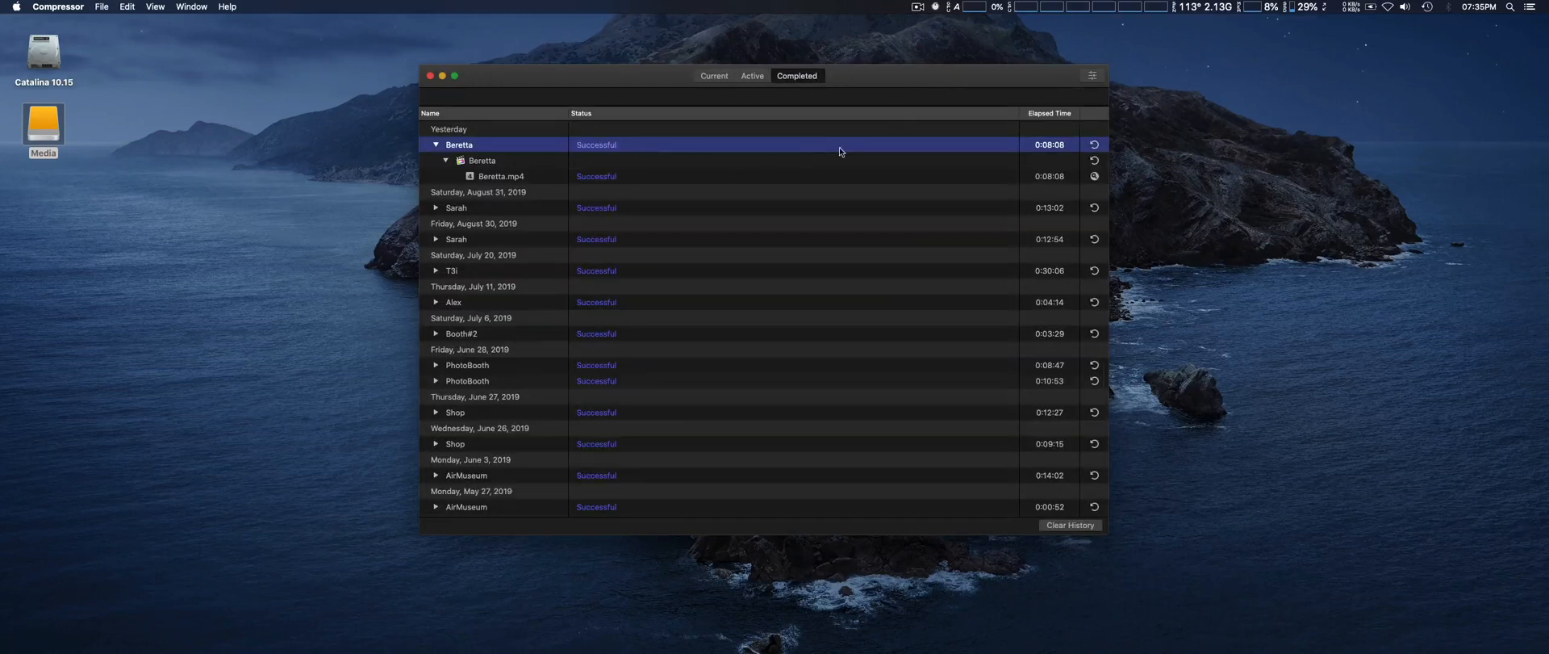
mouse_move(954, 148)
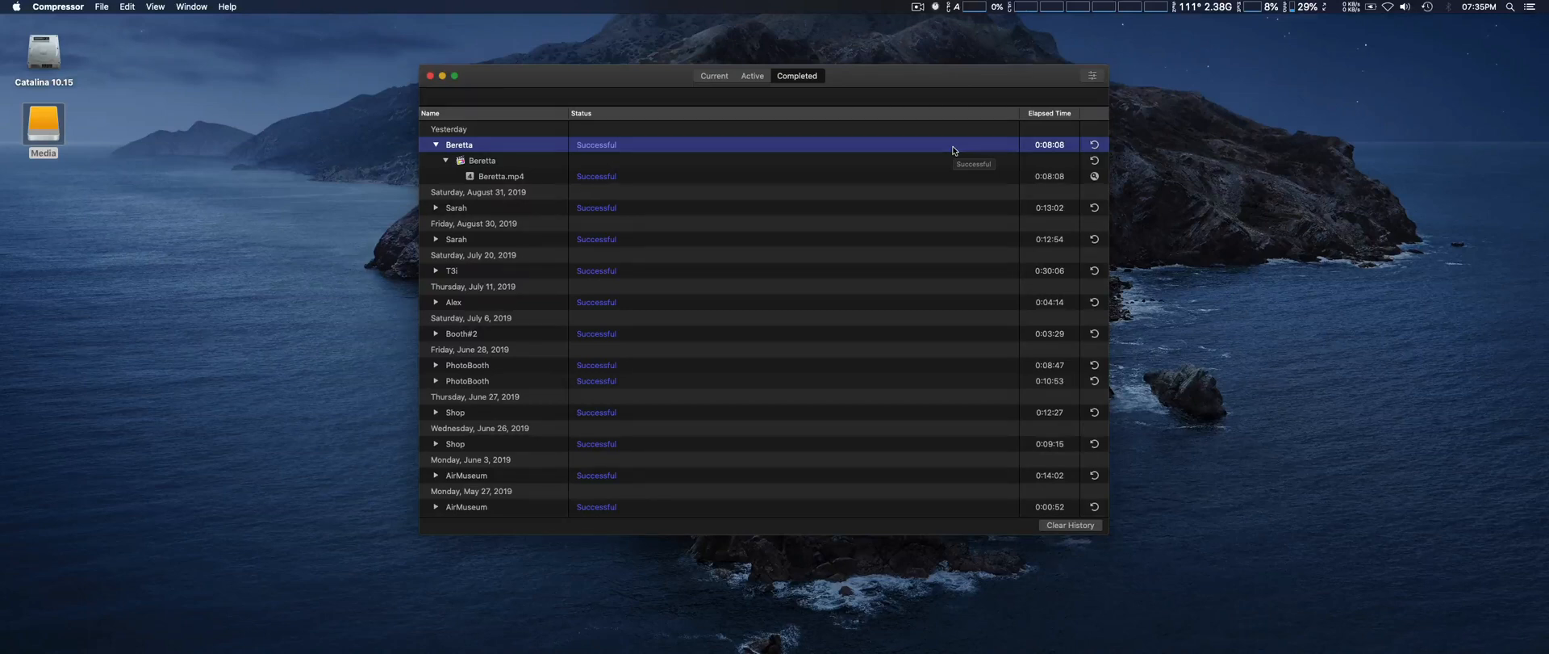
mouse_move(931, 150)
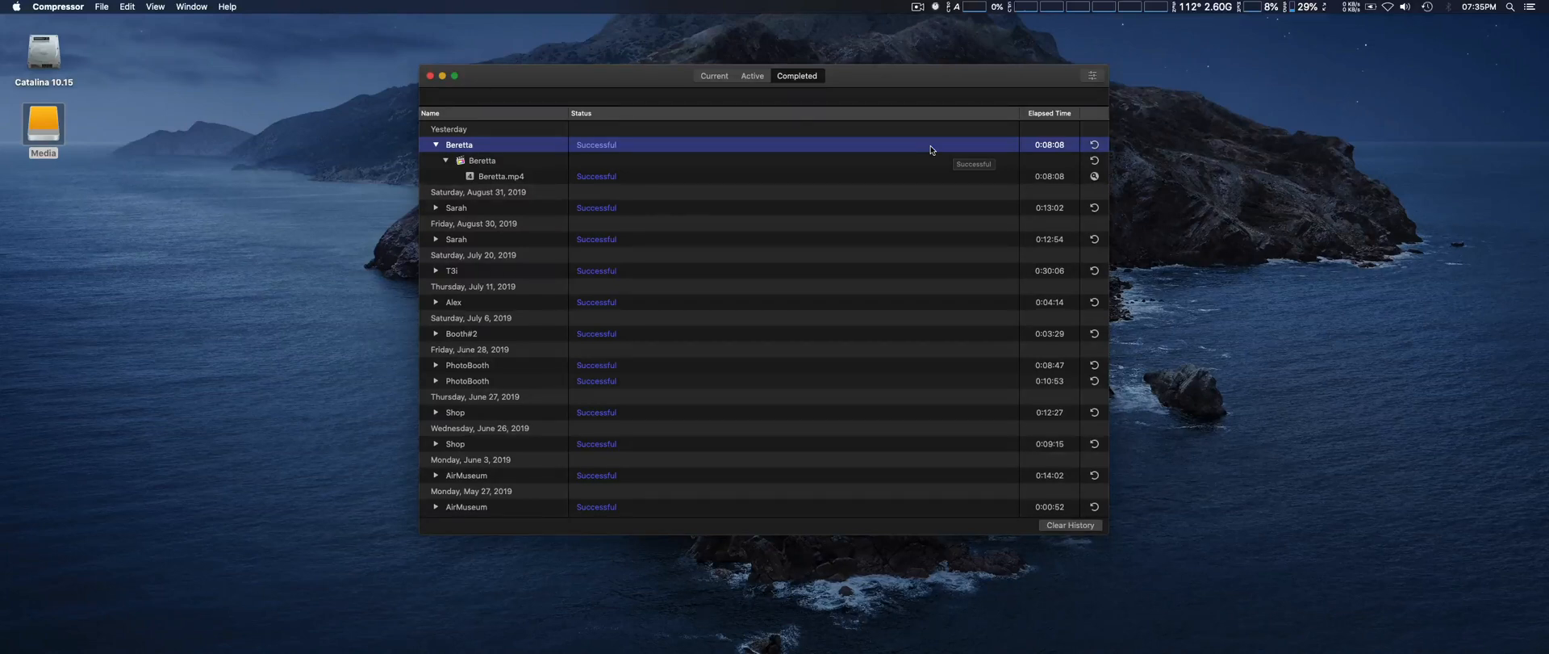
mouse_move(925, 129)
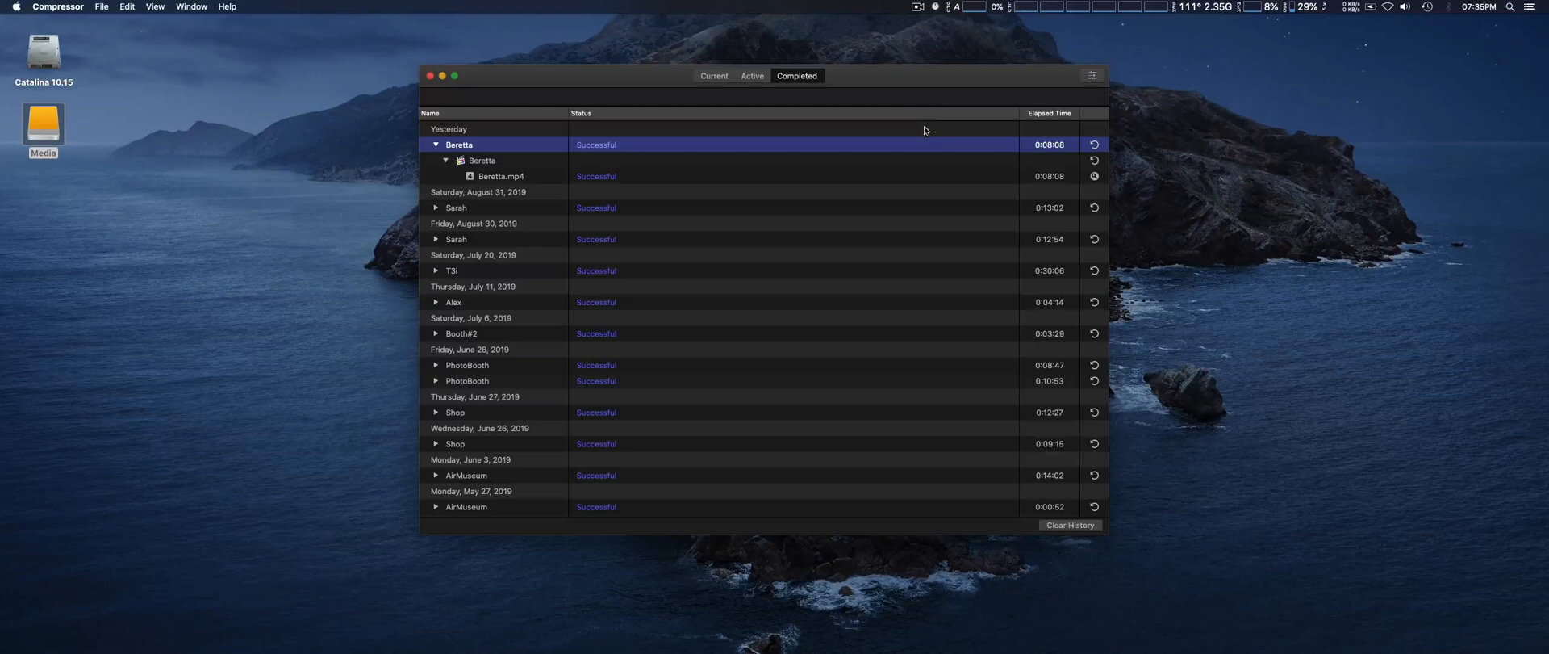
mouse_move(964, 153)
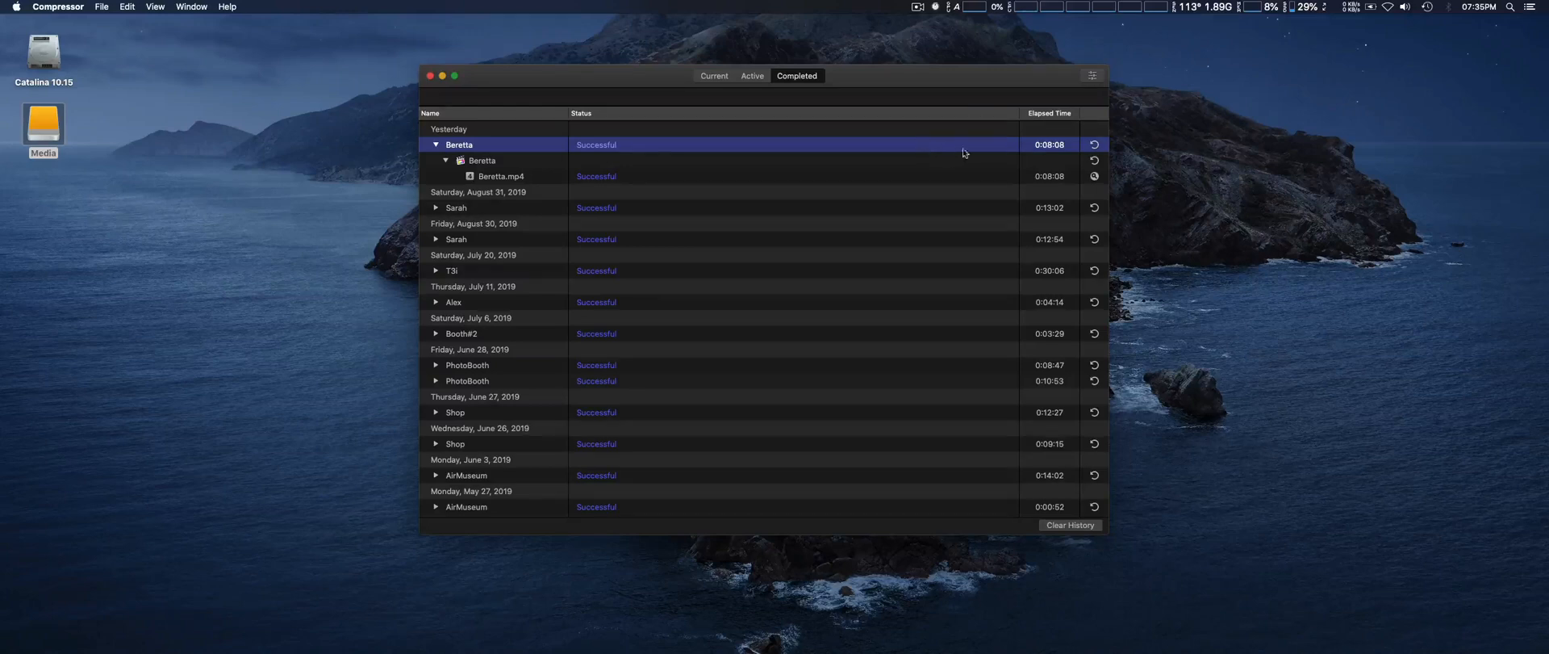
mouse_move(1074, 155)
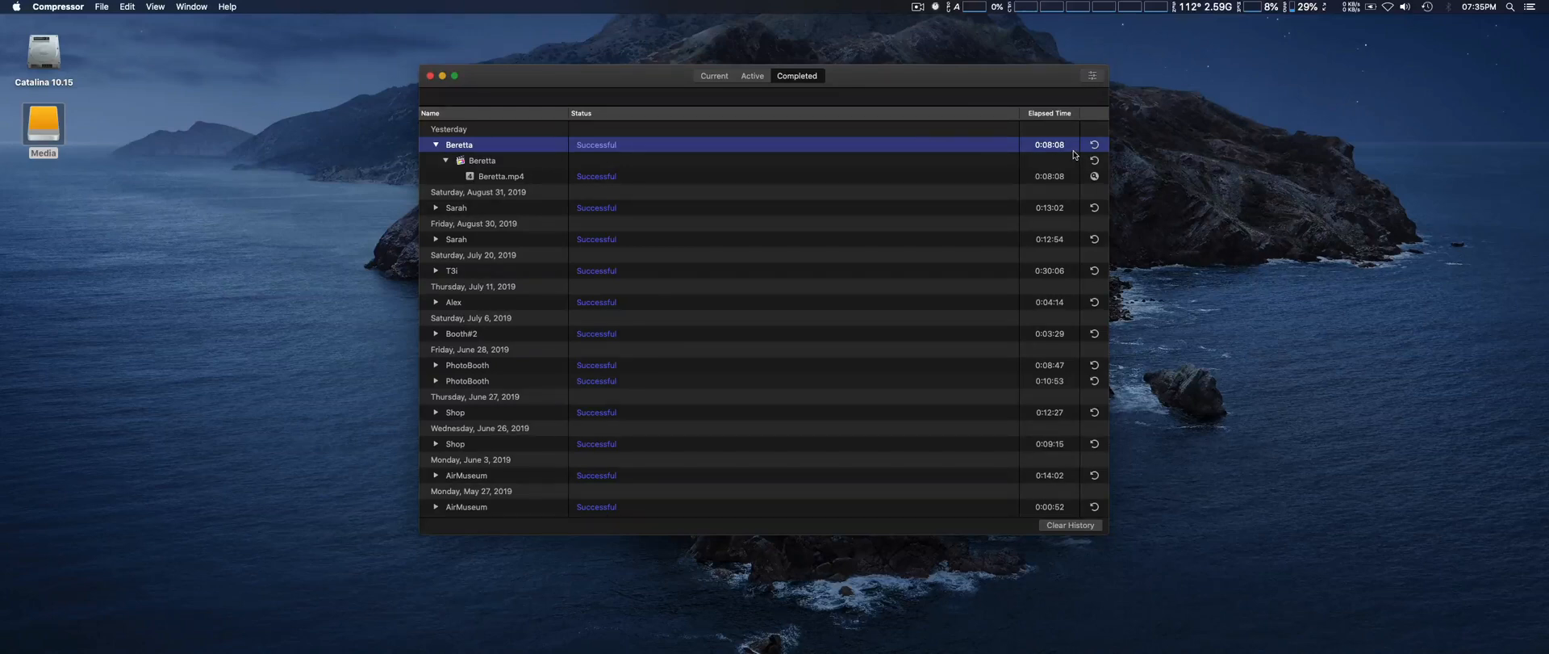
mouse_move(911, 81)
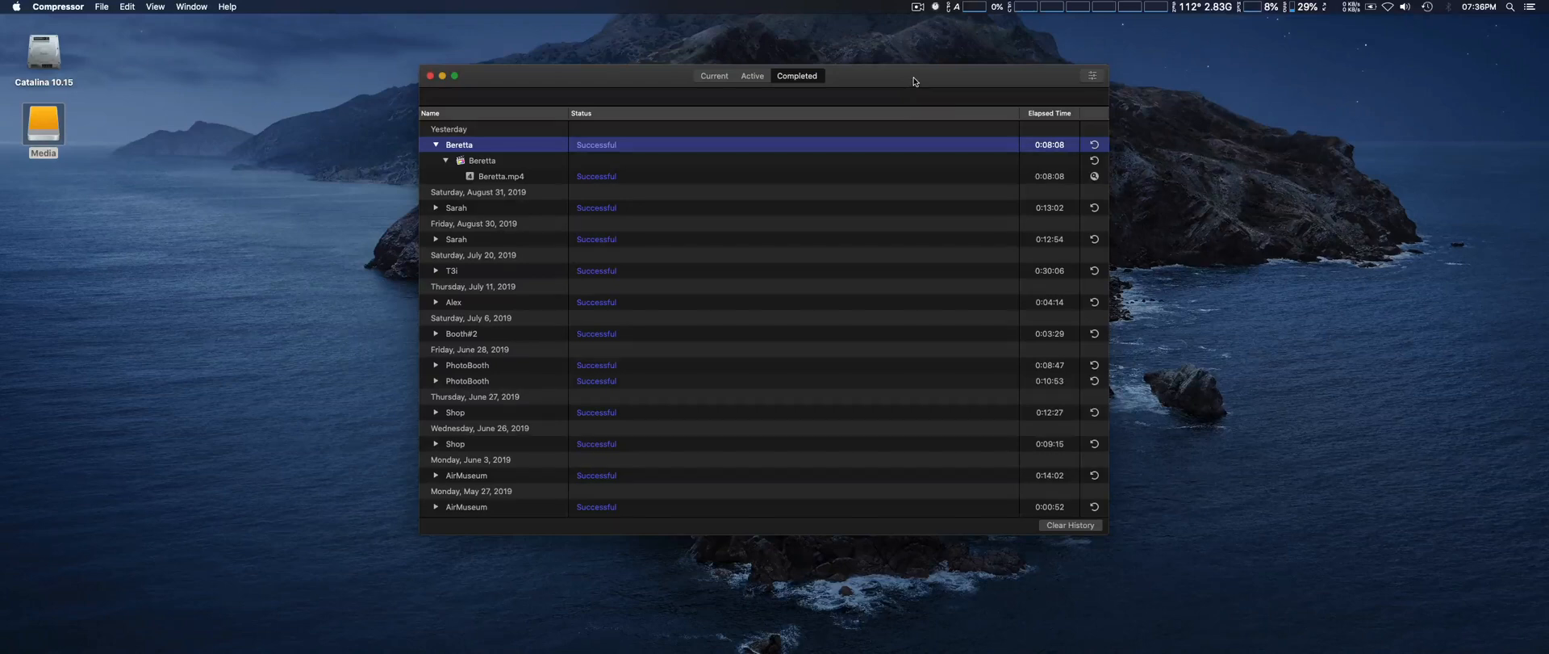